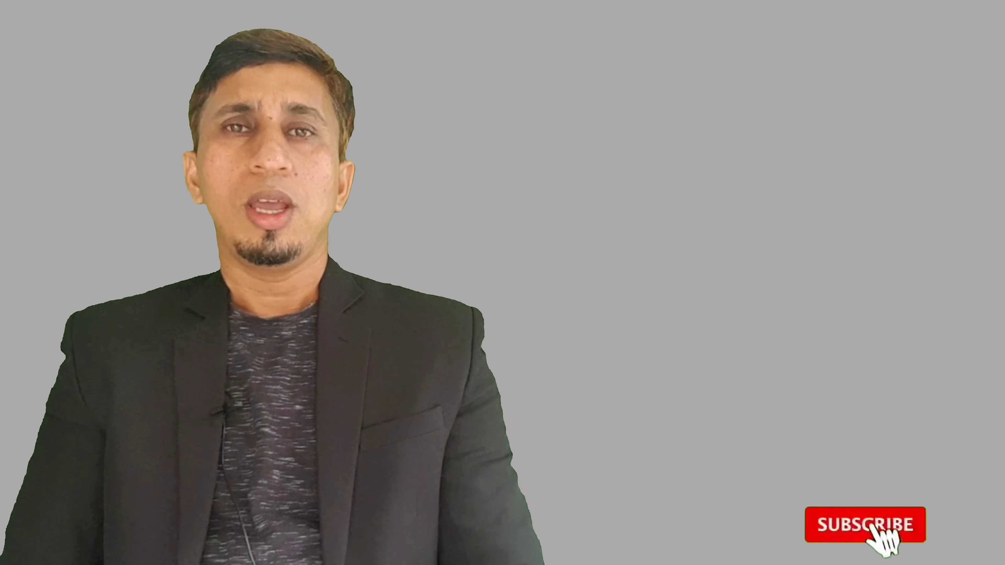
{"action": "left_click", "coordinate": [884, 534]}
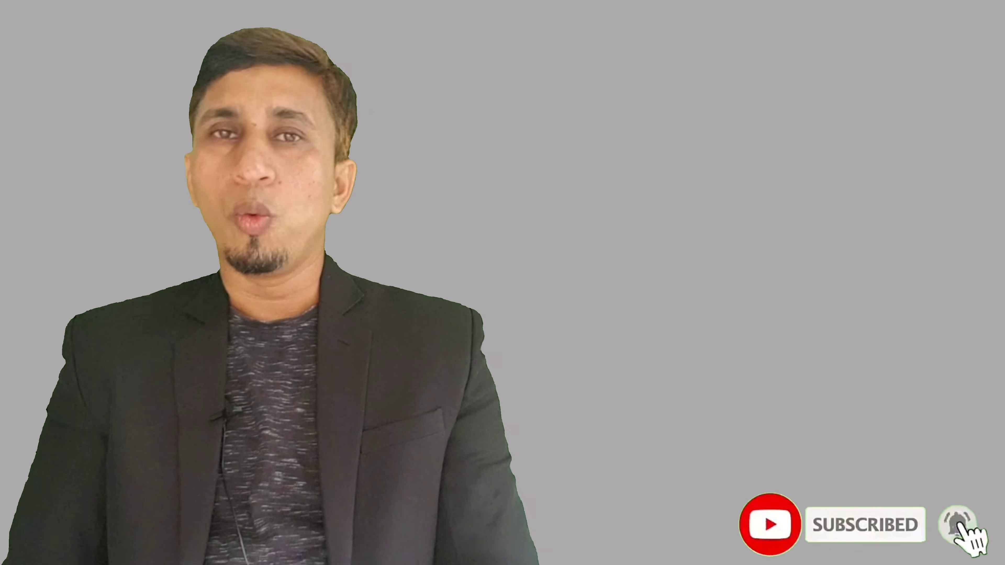